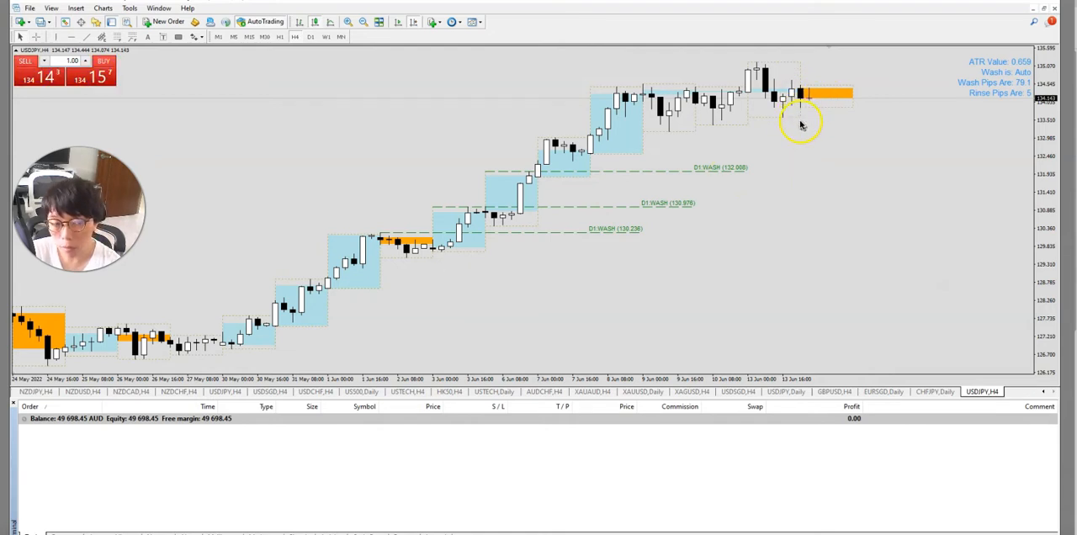
pyautogui.moveTo(791, 123)
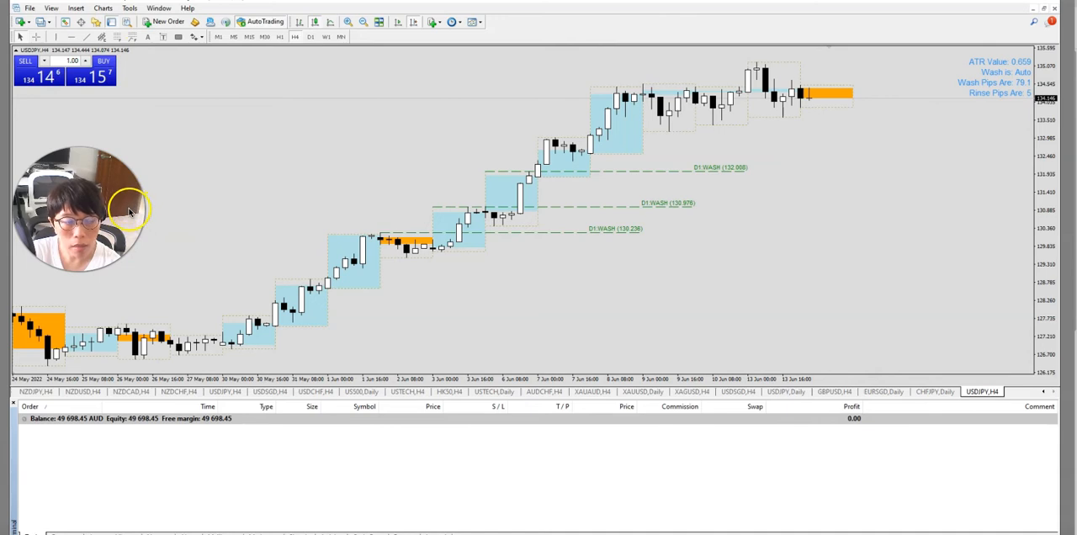
pyautogui.moveTo(155, 187)
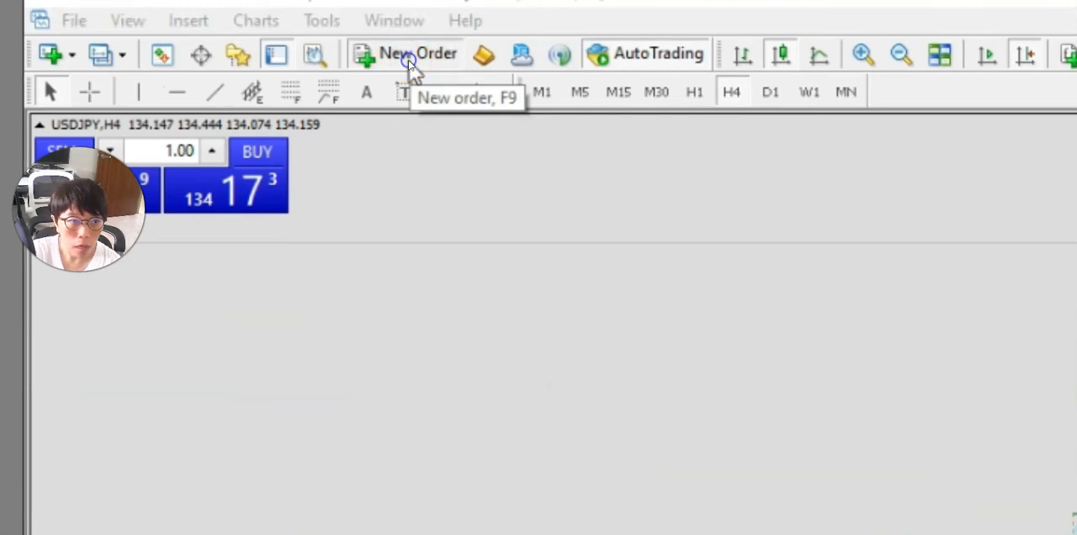
# Step: Sell 1.00 lot of USDJPY at market via New Order, filled at 134.160
pyautogui.click(416, 54)
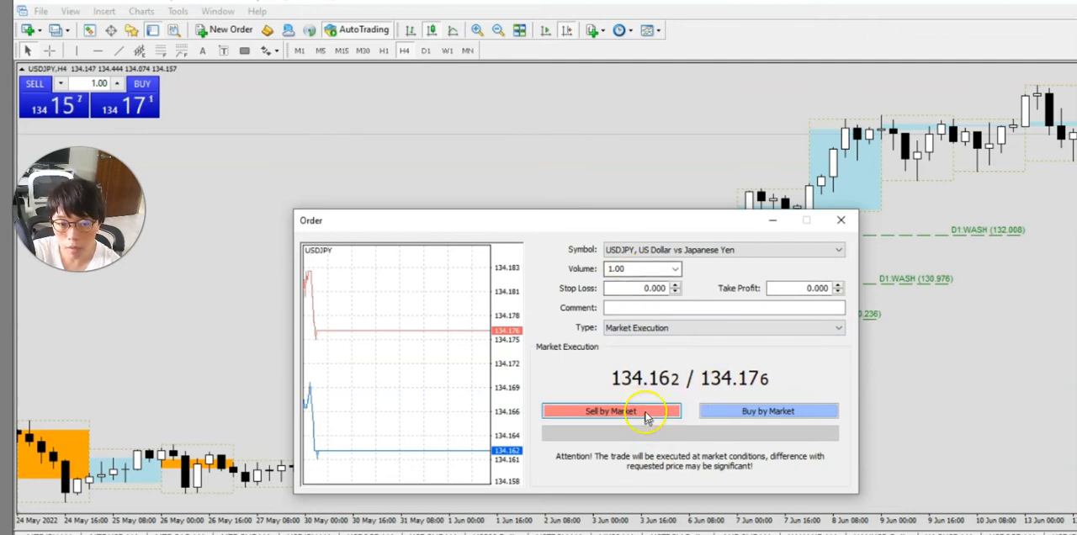
pyautogui.click(611, 410)
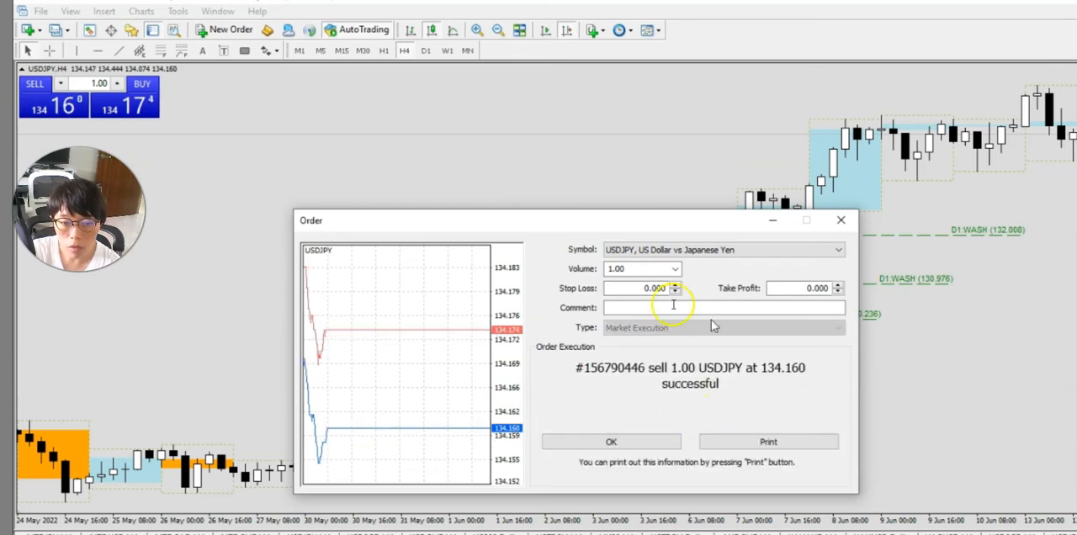
# Step: Dismiss the order confirmation so the open USDJPY sell shows in the Trade list
pyautogui.click(611, 441)
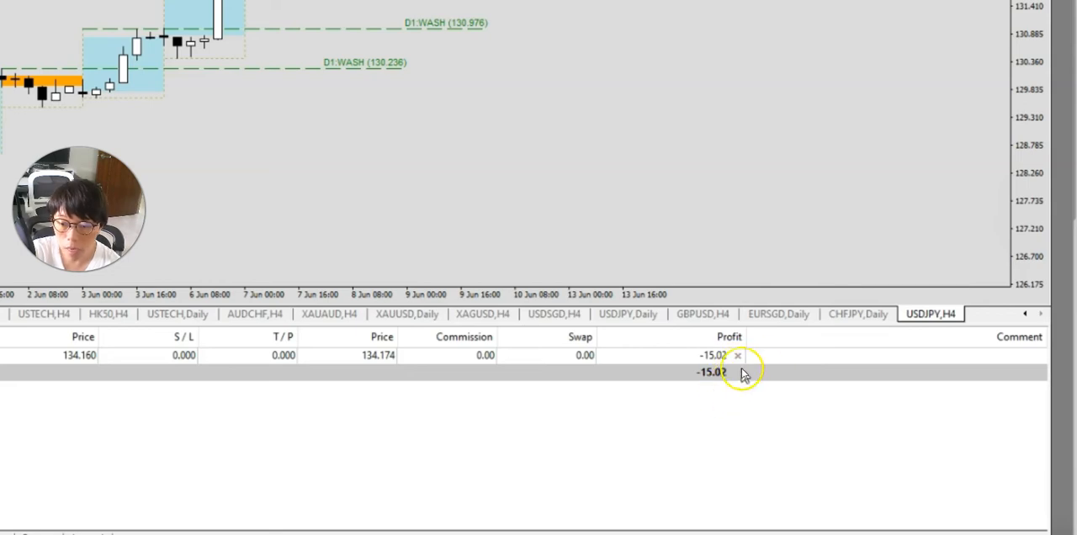
pyautogui.moveTo(738, 355)
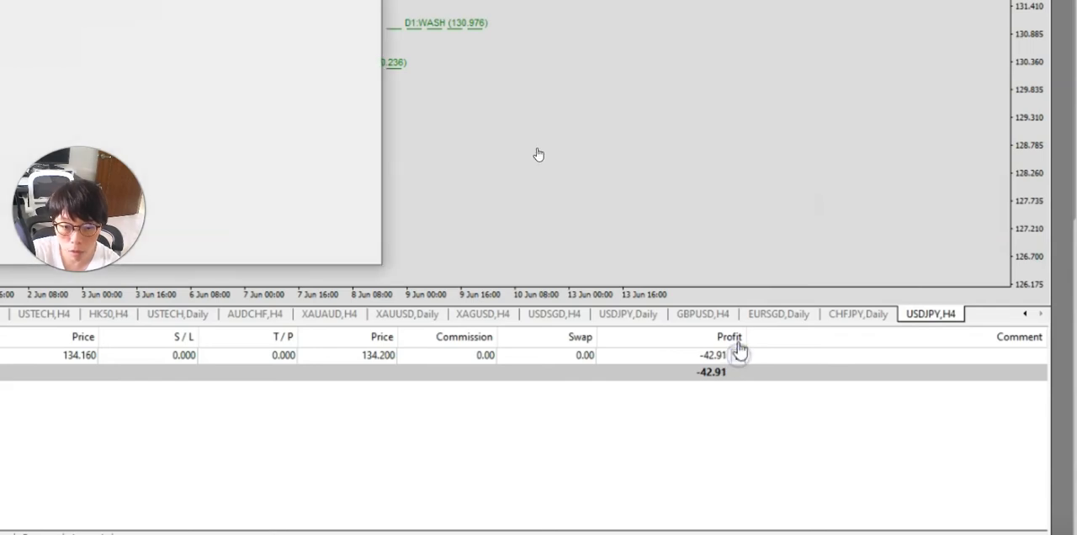
# Step: Close sell #156790446 (1.00 USDJPY) at market, leaving balance 49,654.47
pyautogui.doubleClick(714, 354)
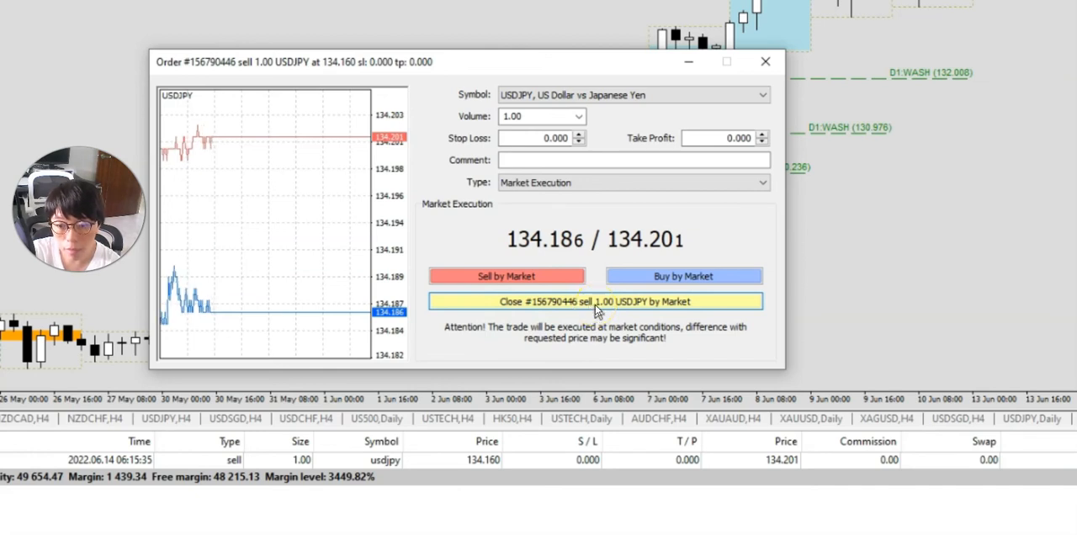
pyautogui.click(595, 301)
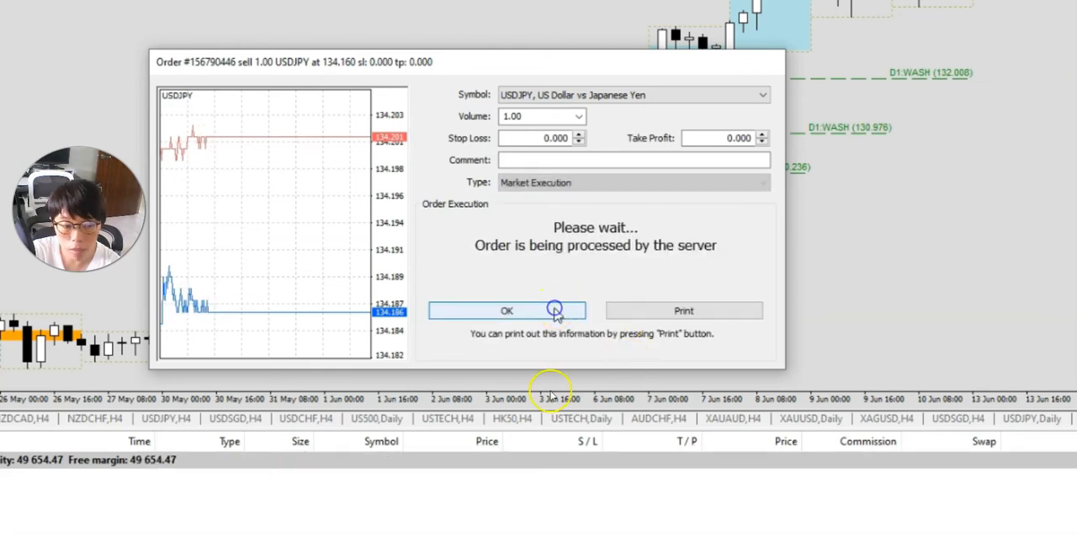
pyautogui.click(507, 310)
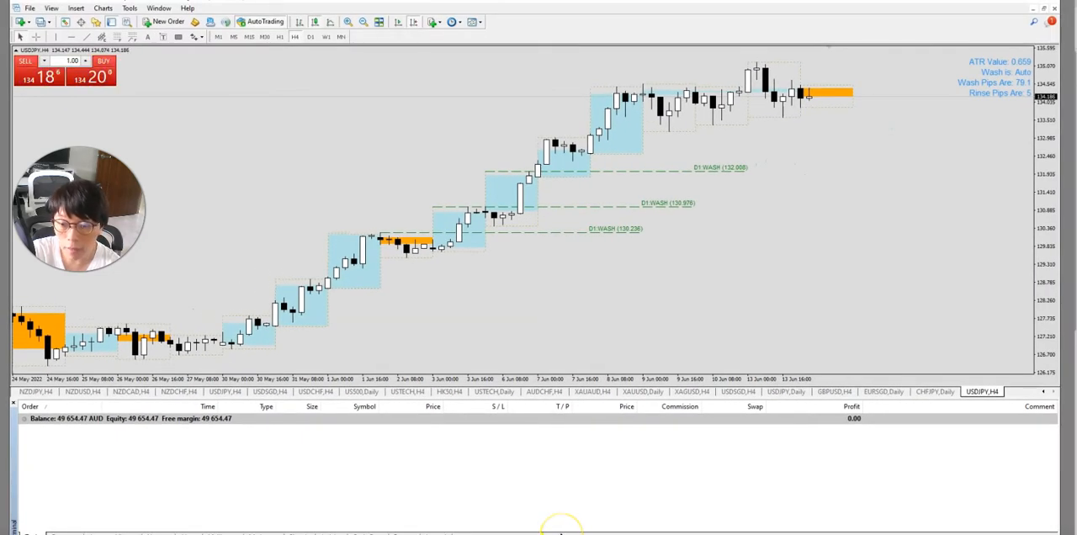
pyautogui.moveTo(515, 530)
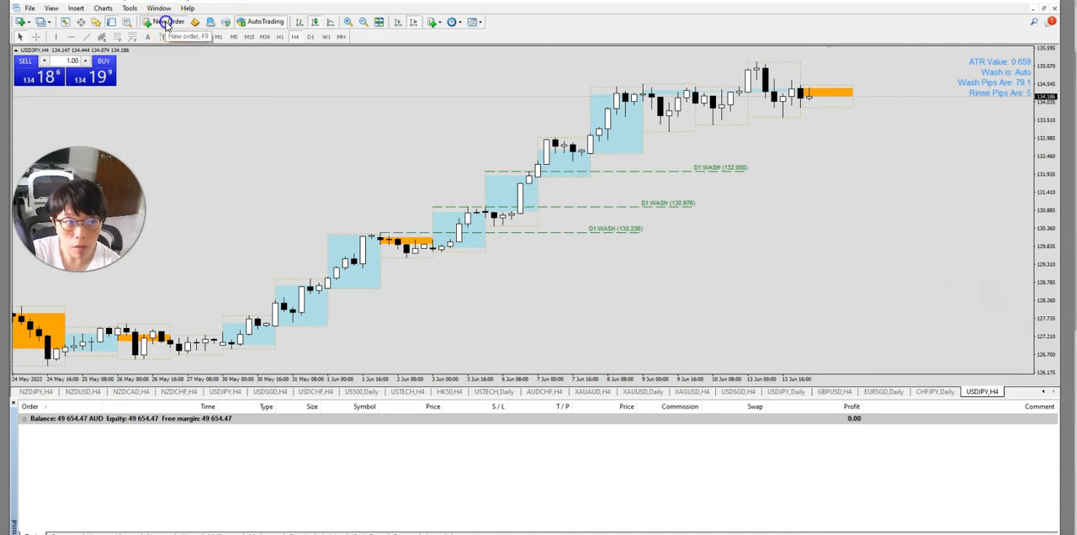
# Step: Sell another 1.00 lot of USDJPY at 134.184 and close it immediately at 134.199
pyautogui.click(165, 20)
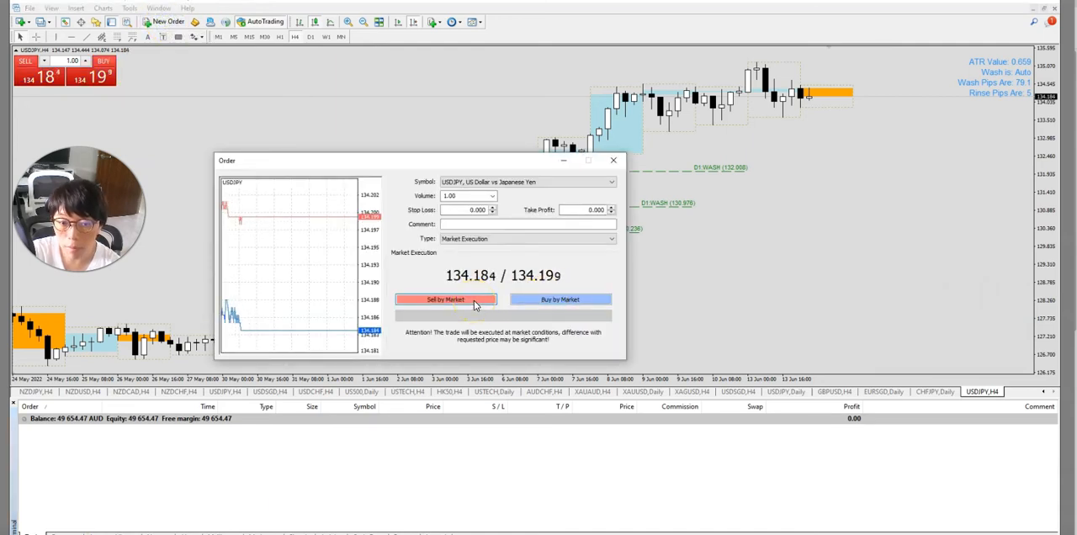
pyautogui.click(444, 299)
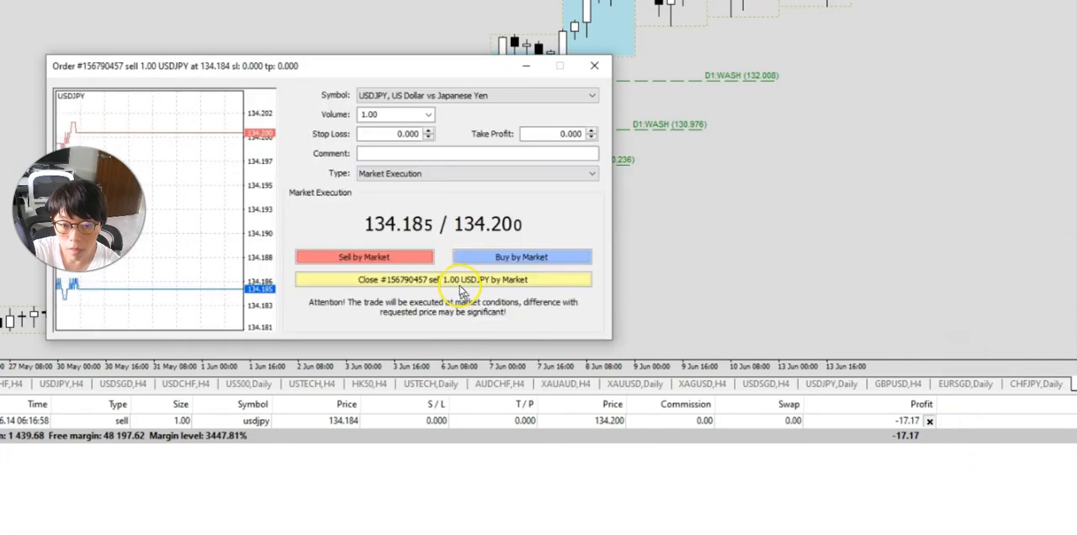
pyautogui.click(445, 280)
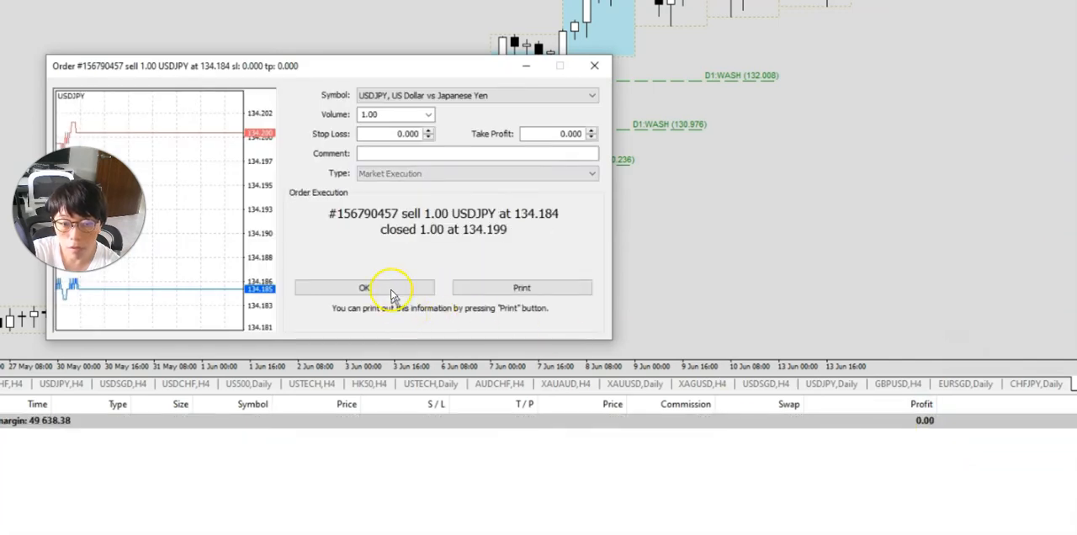
pyautogui.click(362, 288)
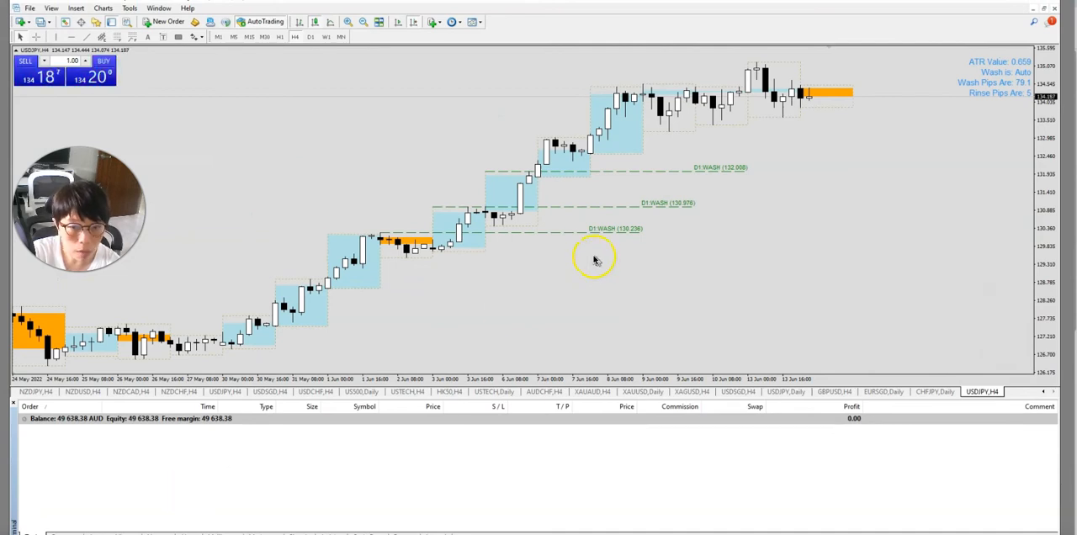
# Step: Show Account History listing both closed sells (-43.98, -16.09) totalling -60.07
pyautogui.click(111, 529)
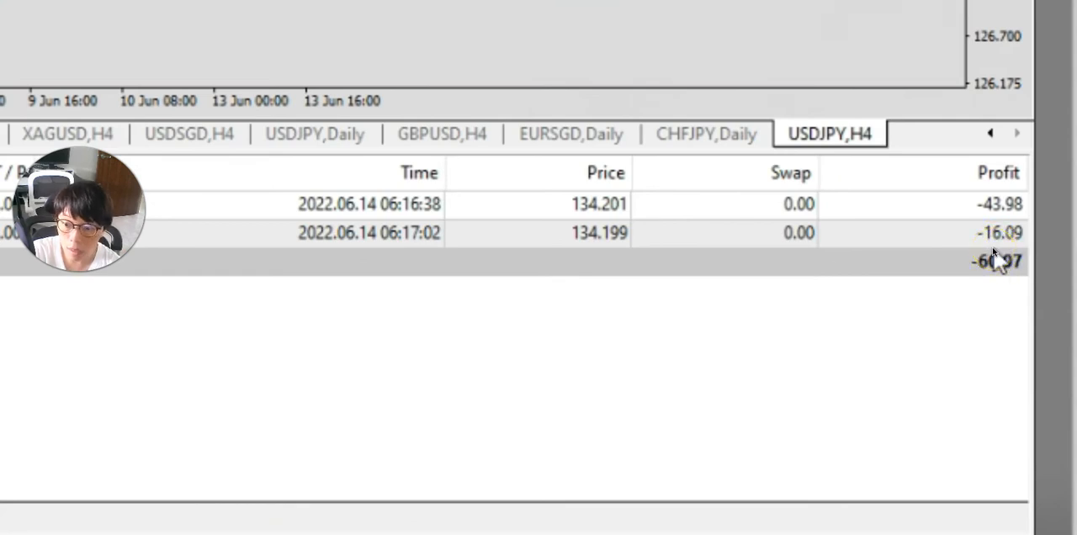
pyautogui.moveTo(996, 228)
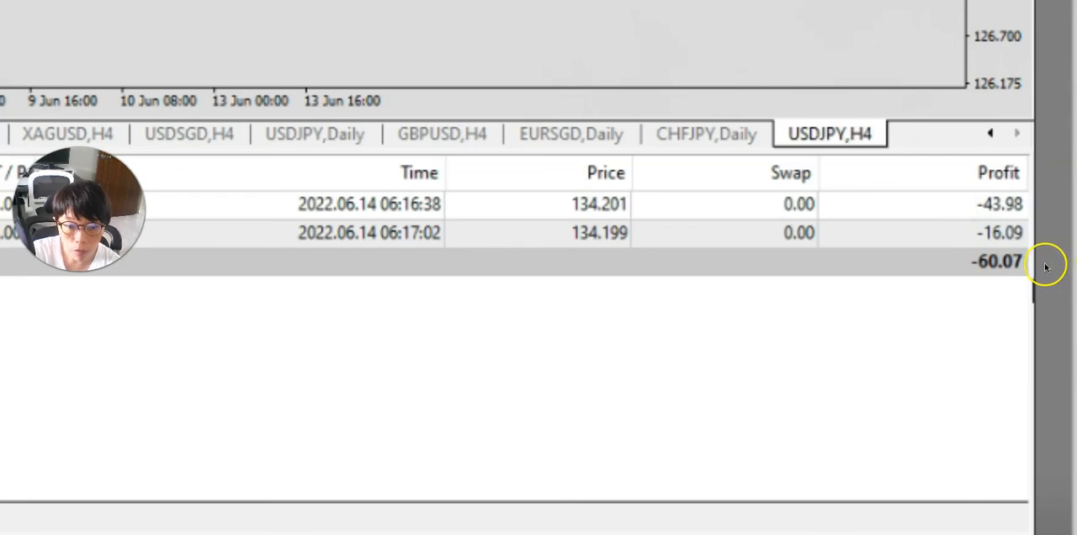
pyautogui.moveTo(1043, 268)
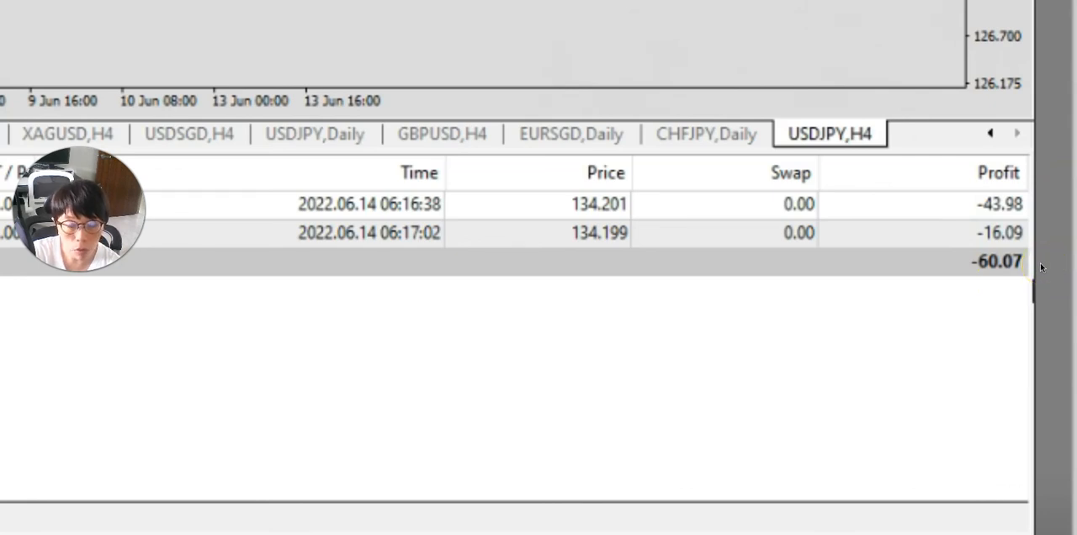